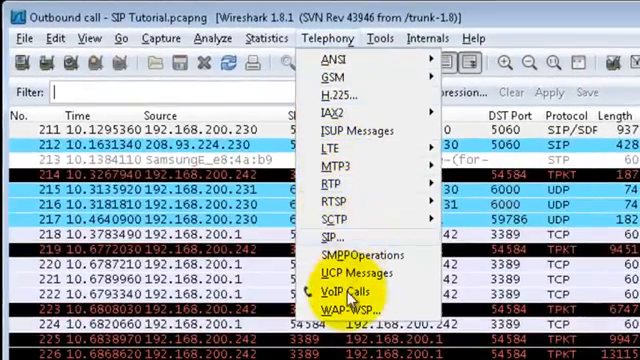
Step: Open the VoIP Calls list from the Telephony menu
left_click(347, 288)
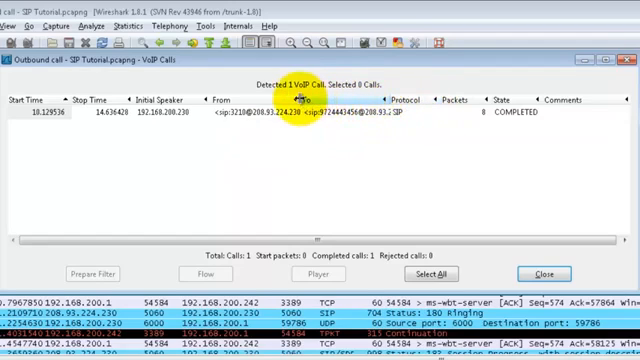
mouse_move(308, 118)
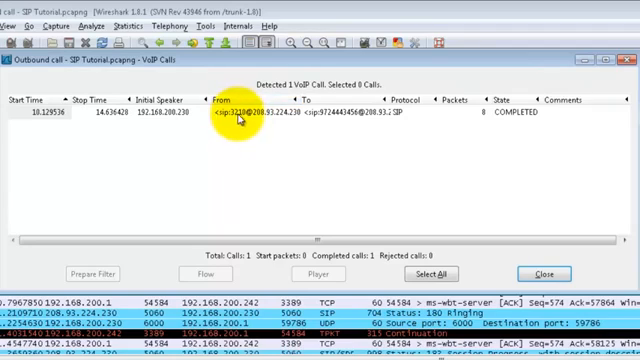
mouse_move(345, 127)
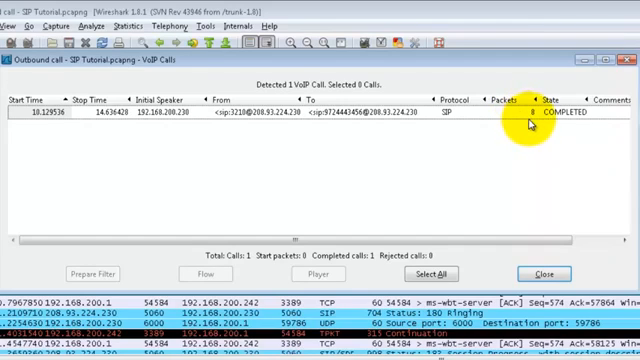
mouse_move(213, 136)
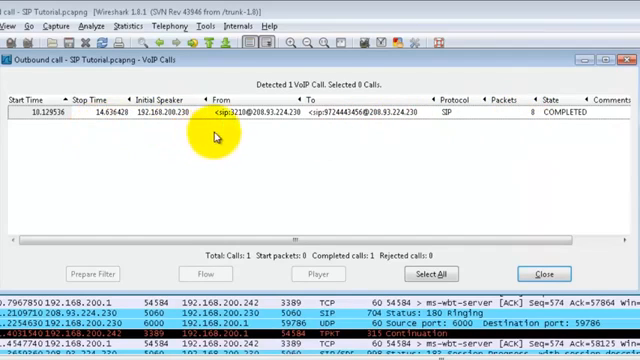
mouse_move(527, 124)
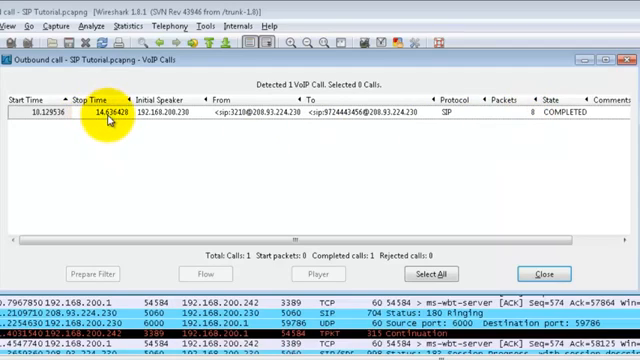
mouse_move(92, 128)
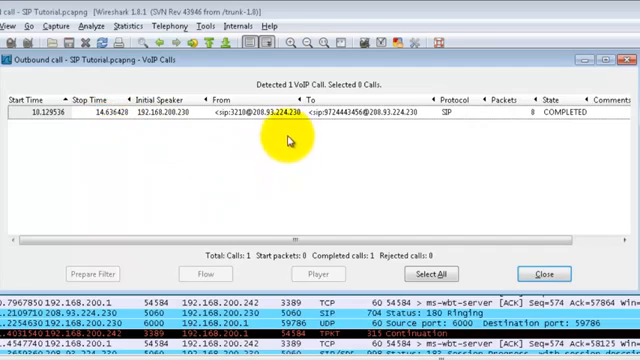
mouse_move(350, 88)
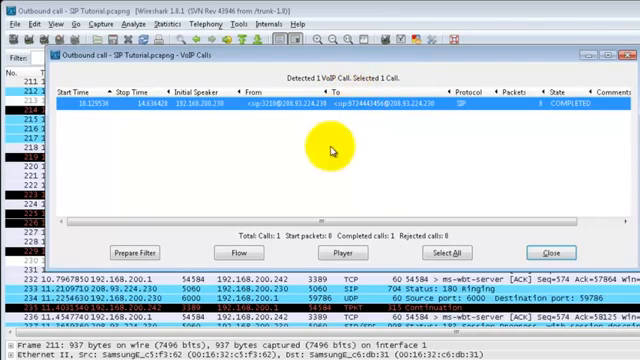
mouse_move(332, 230)
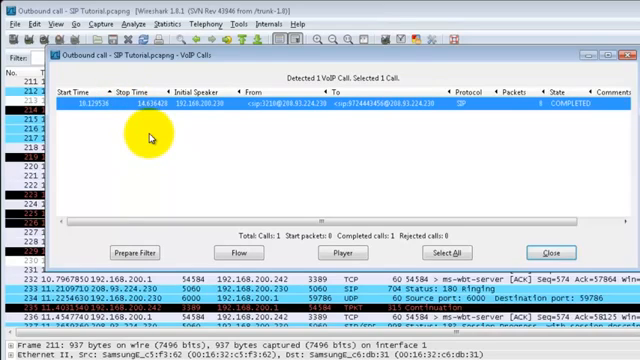
mouse_move(406, 118)
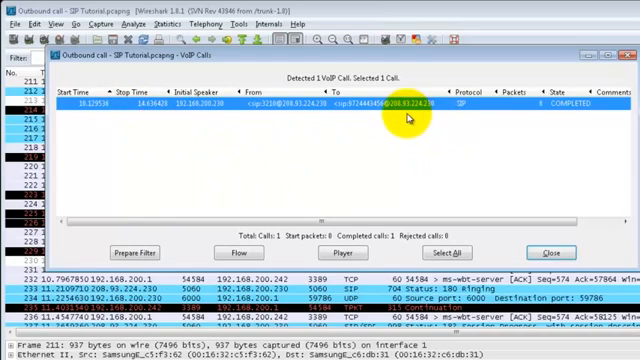
mouse_move(403, 115)
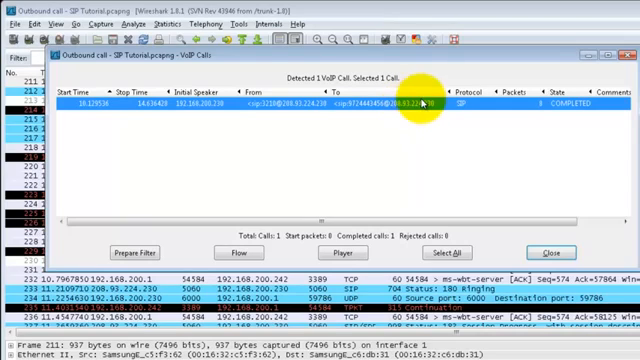
mouse_move(410, 110)
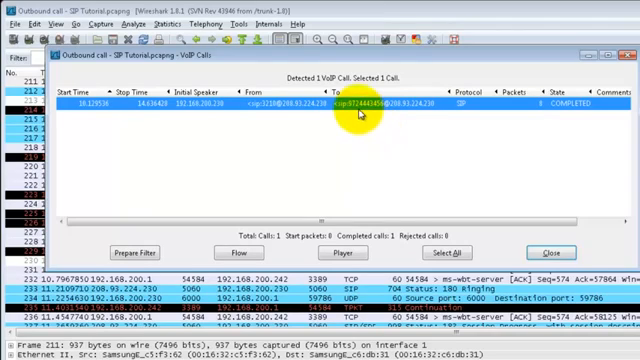
mouse_move(390, 155)
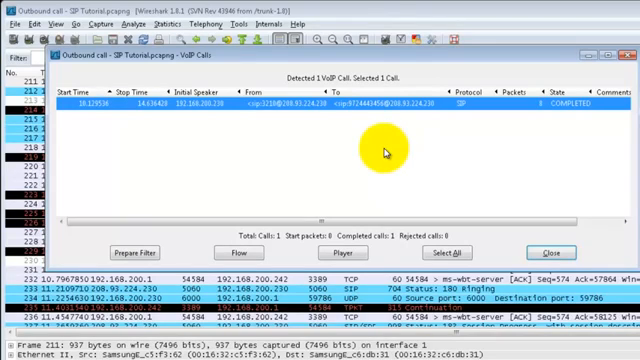
mouse_move(590, 185)
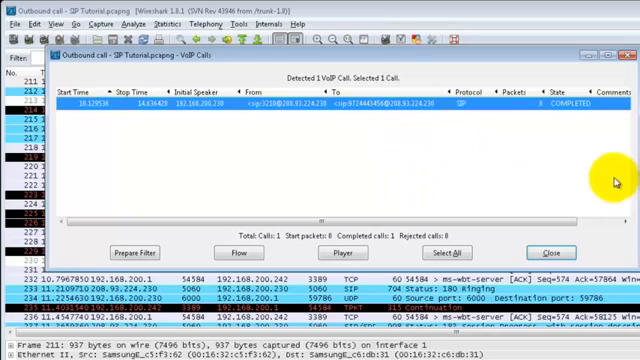
mouse_move(318, 205)
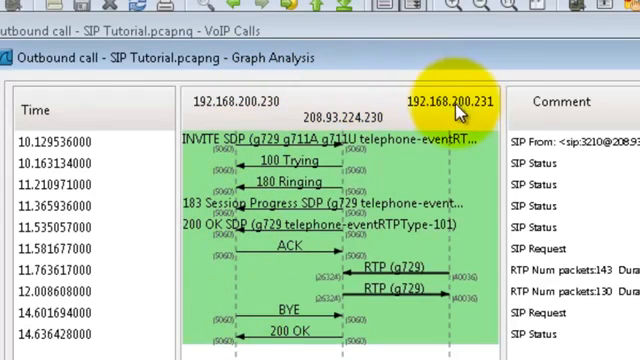
mouse_move(456, 95)
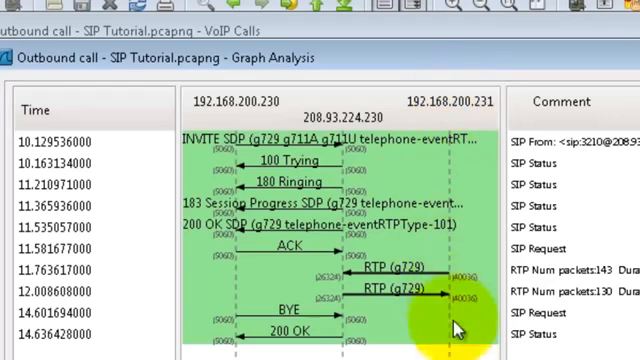
mouse_move(331, 170)
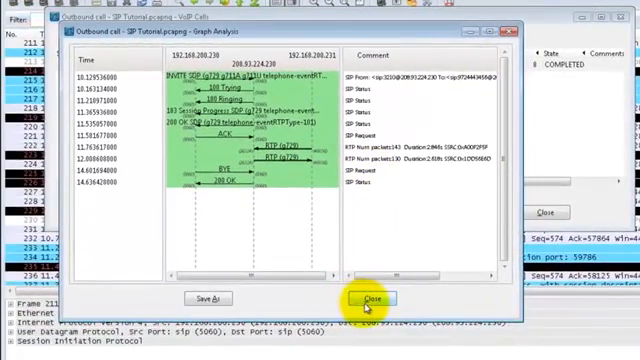
Step: Close Graph Analysis and prepare a display filter from the selected call's frames
left_click(371, 298)
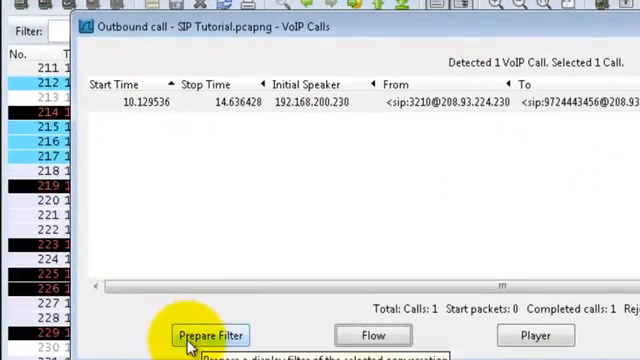
left_click(210, 335)
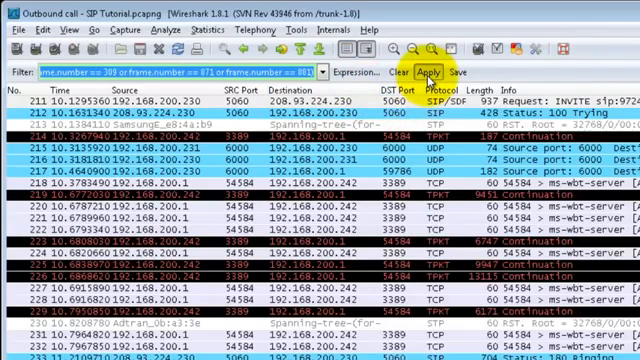
Step: Apply the prepared frame-number filter to show only the outbound call's packets
left_click(426, 67)
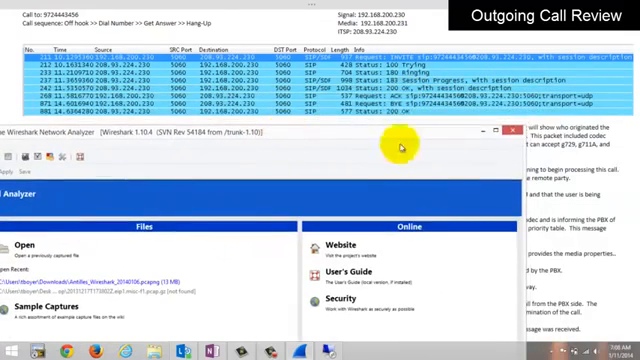
left_click(508, 131)
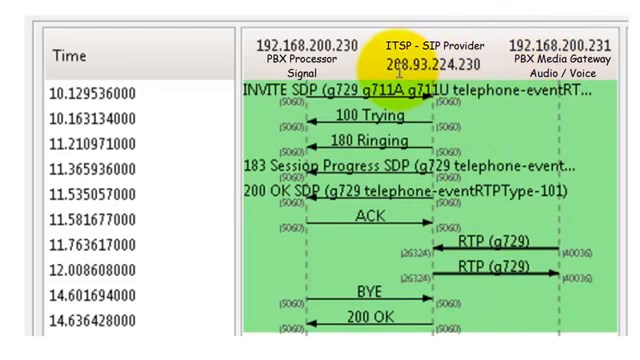
mouse_move(381, 45)
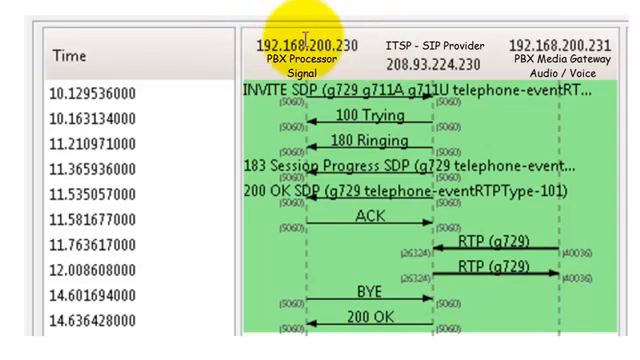
mouse_move(462, 38)
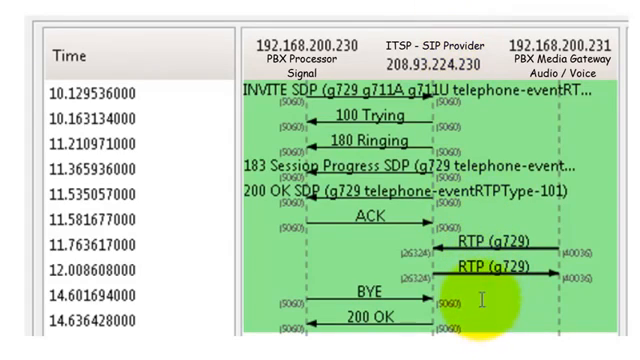
mouse_move(315, 256)
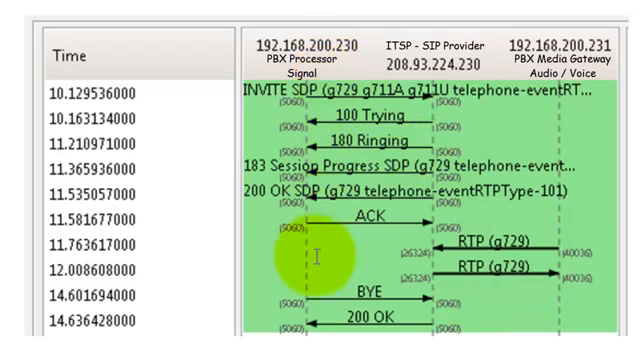
mouse_move(440, 285)
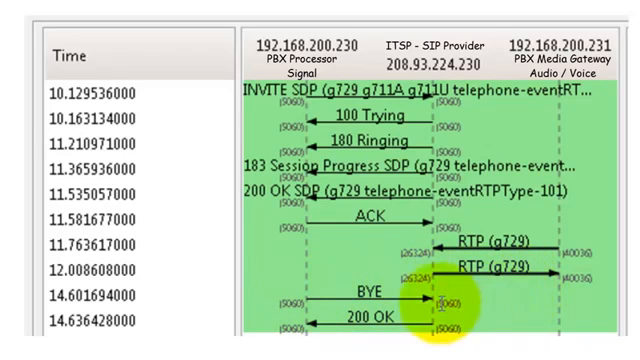
mouse_move(510, 303)
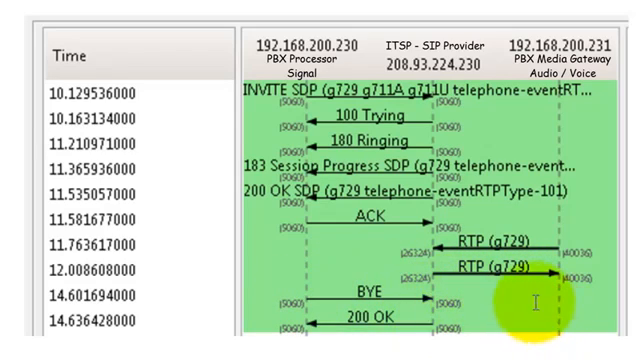
mouse_move(453, 292)
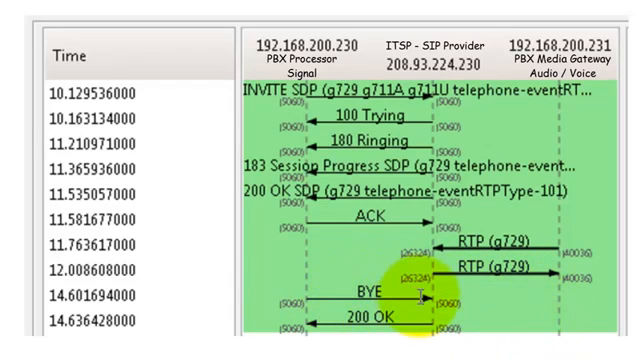